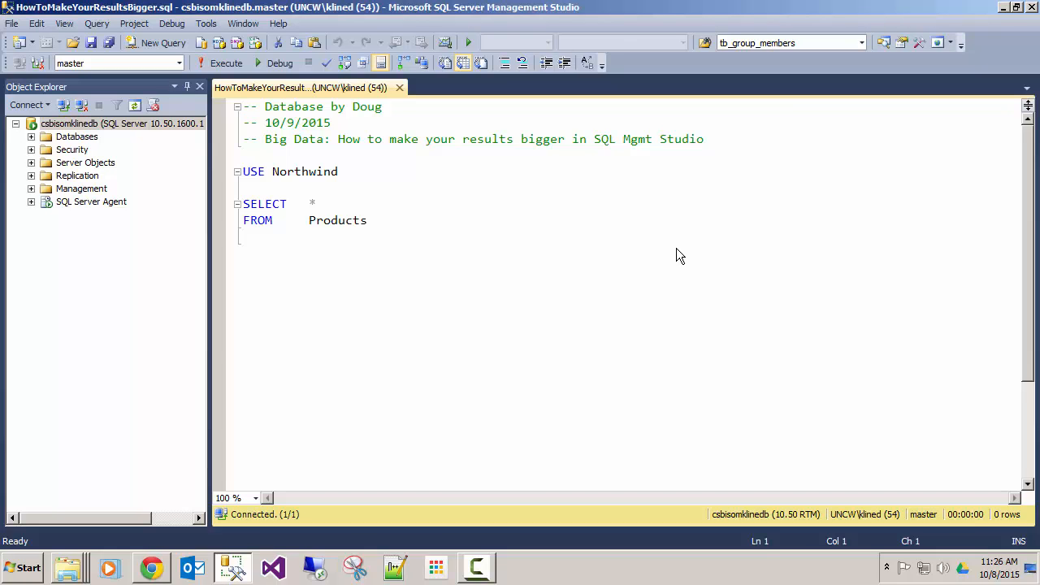
{"action": "mouse_move", "coordinate": [416, 179]}
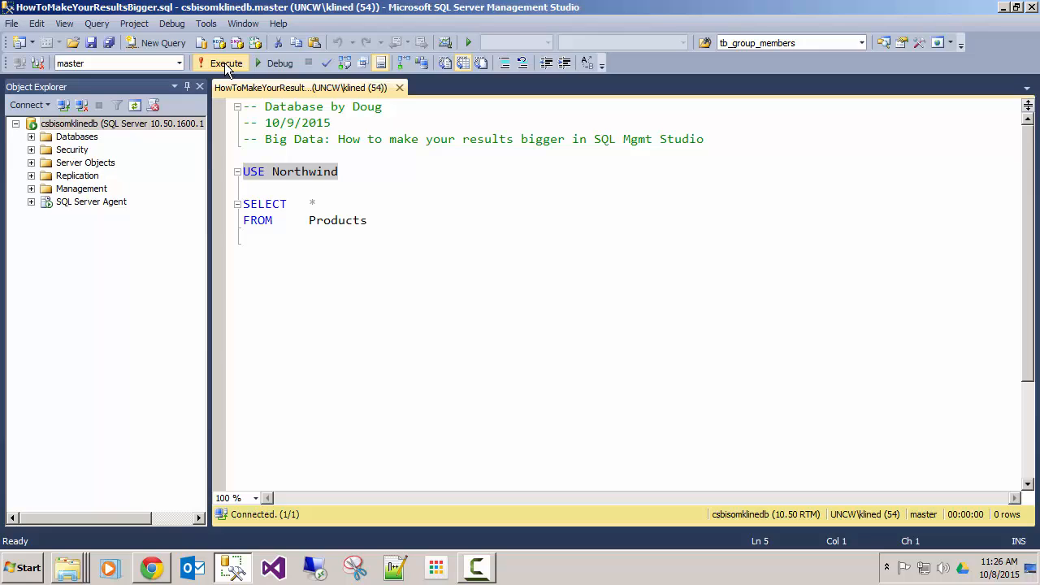
Execute USE Northwind, then execute SELECT * FROM Products to return its 78 rows.
{"action": "left_click", "coordinate": [221, 64]}
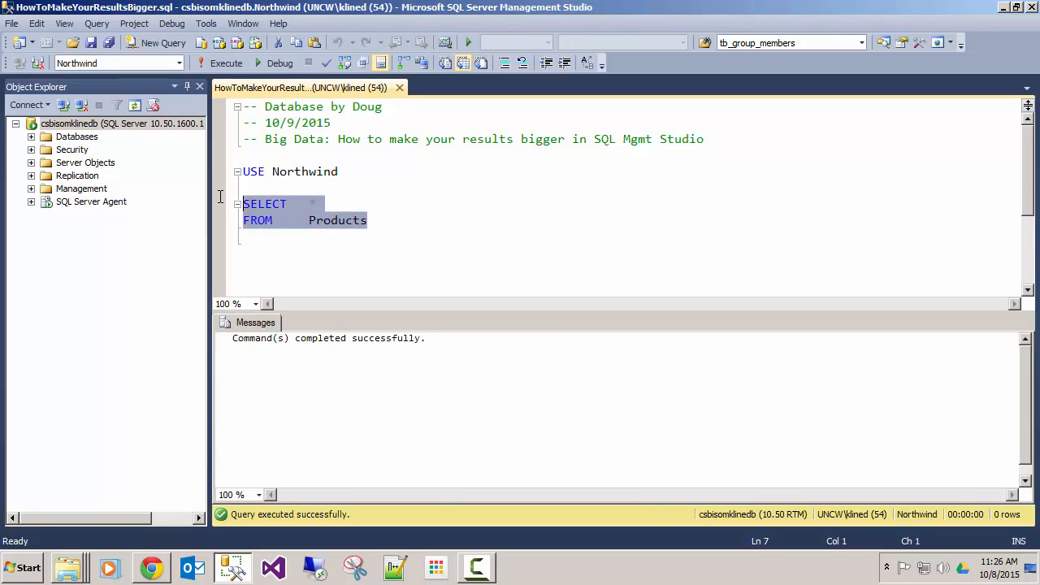
{"action": "left_click", "coordinate": [225, 62]}
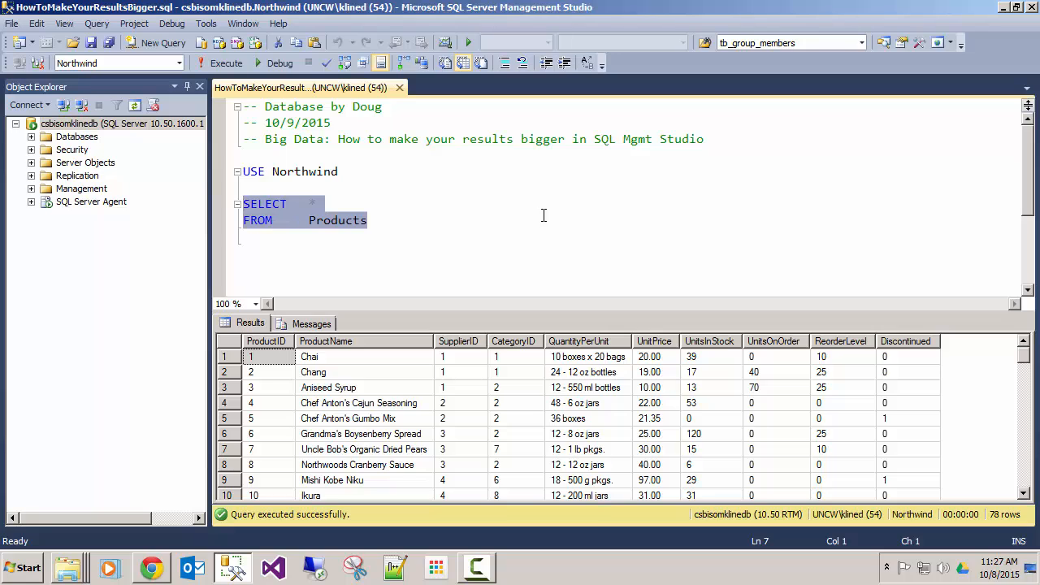
{"action": "mouse_move", "coordinate": [349, 409]}
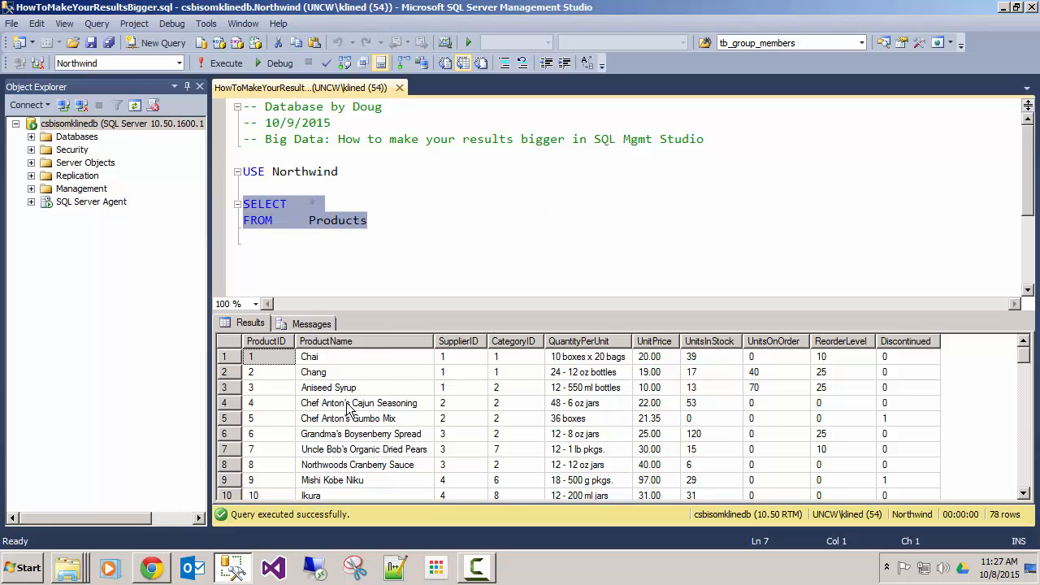
{"action": "mouse_move", "coordinate": [423, 406]}
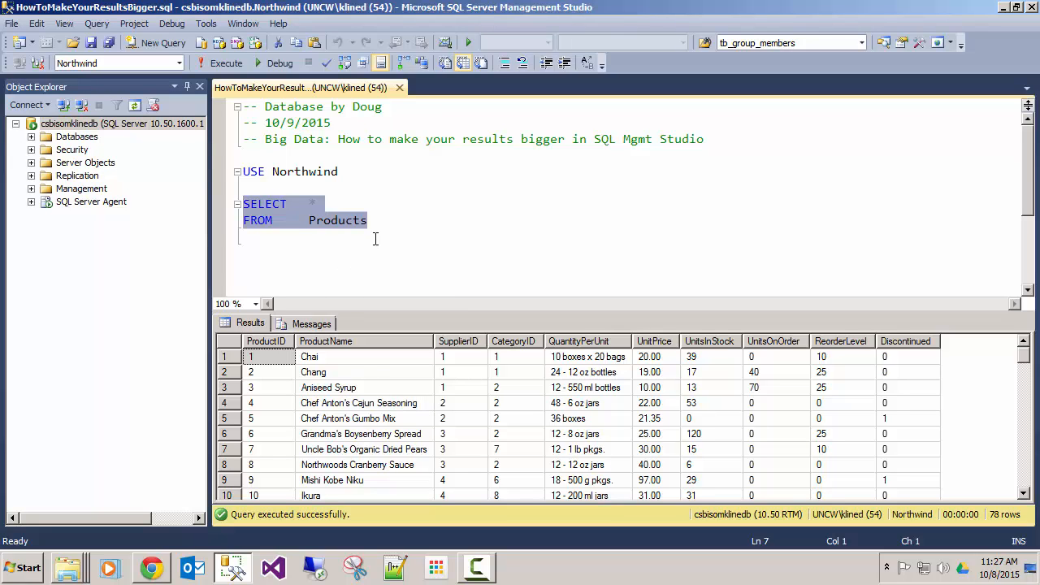
{"action": "mouse_move", "coordinate": [394, 226]}
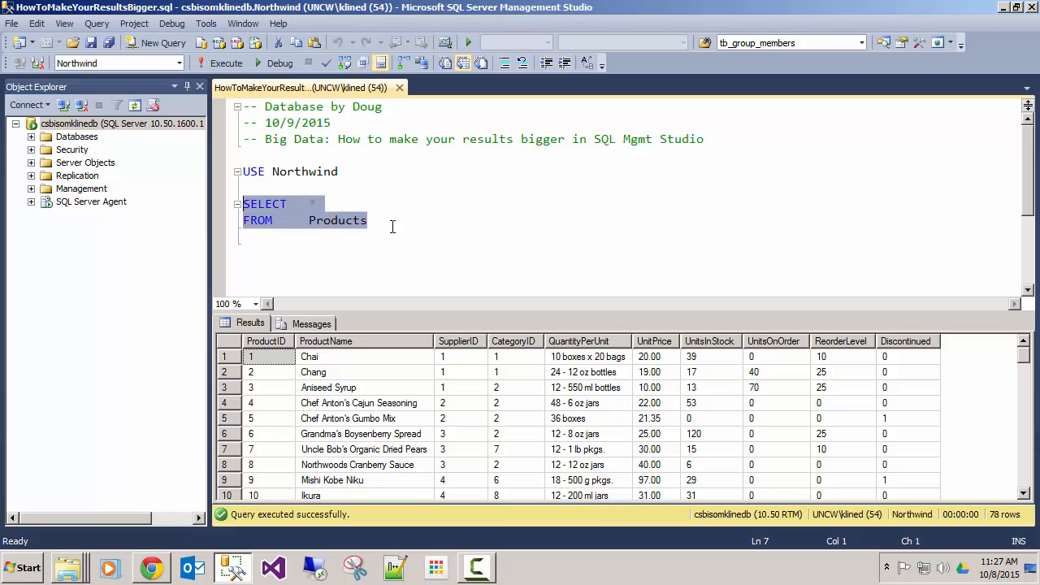
{"action": "mouse_move", "coordinate": [351, 244]}
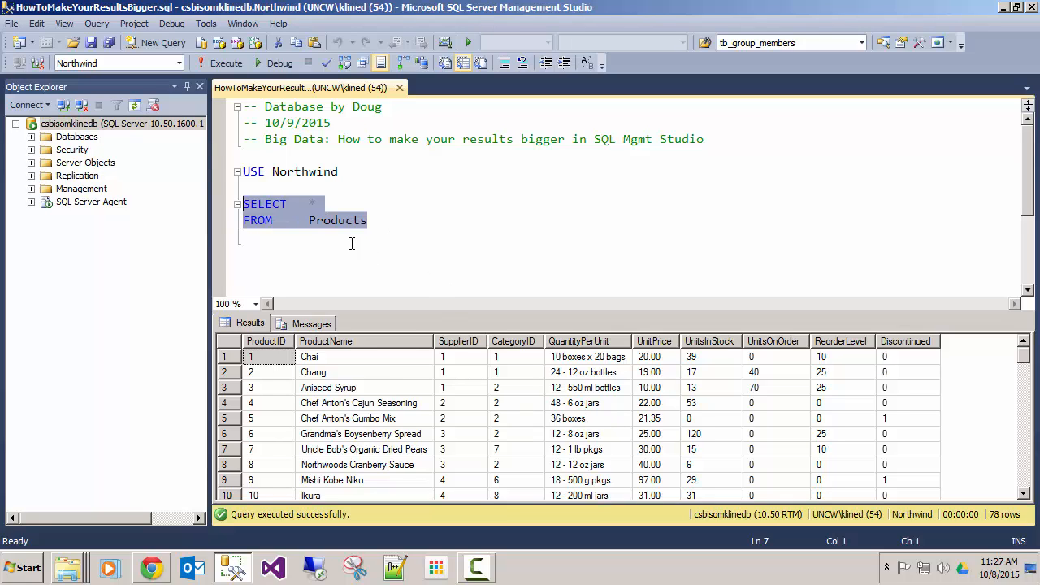
Zoom the query editor text to 150% and adjust it to about 124% with Ctrl+scroll.
{"action": "left_click", "coordinate": [255, 304]}
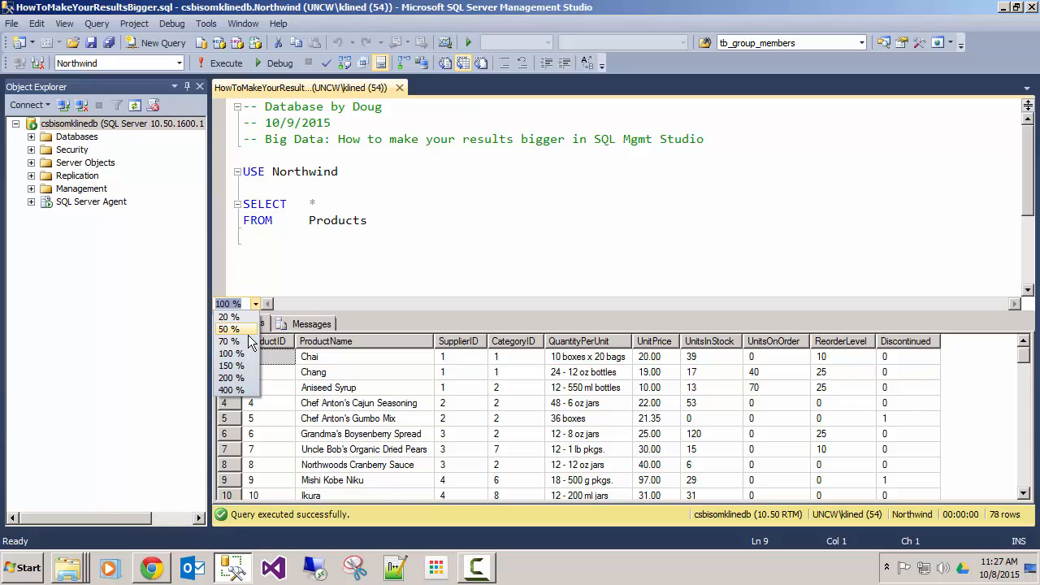
{"action": "left_click", "coordinate": [231, 377]}
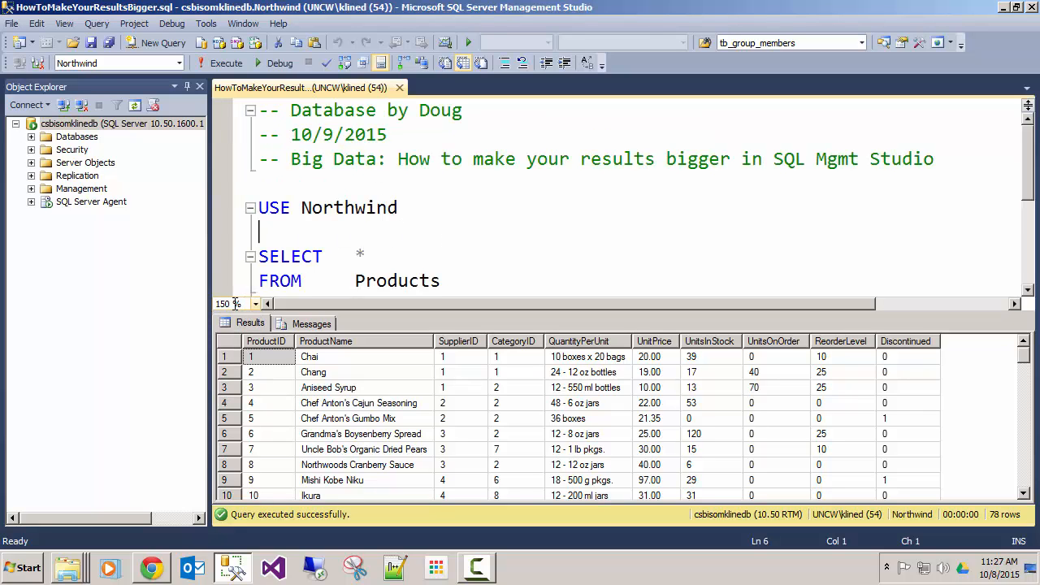
{"action": "mouse_move", "coordinate": [462, 241]}
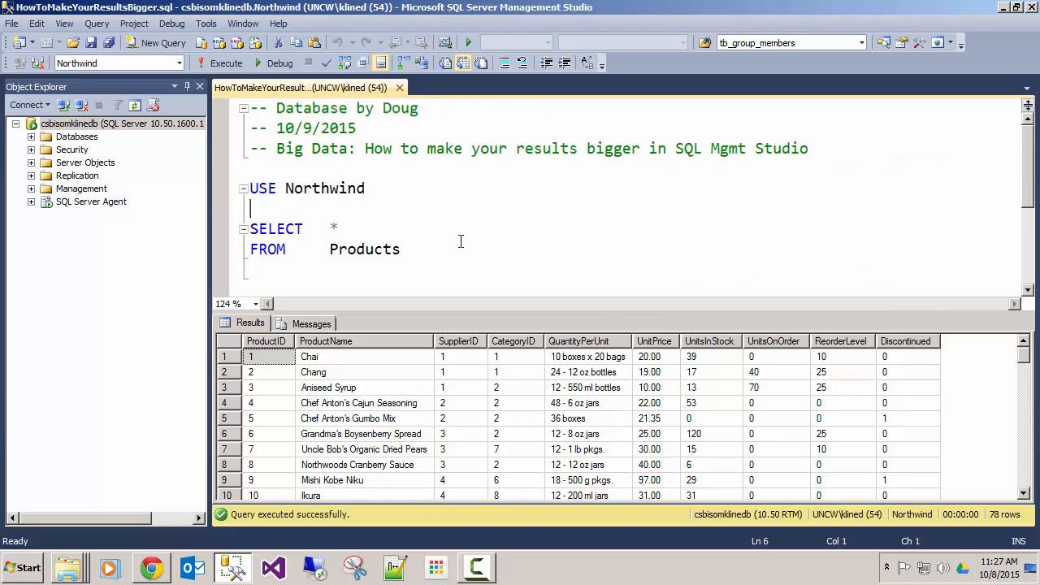
{"action": "scroll", "scroll_direction": "up", "scroll_amount": 3}
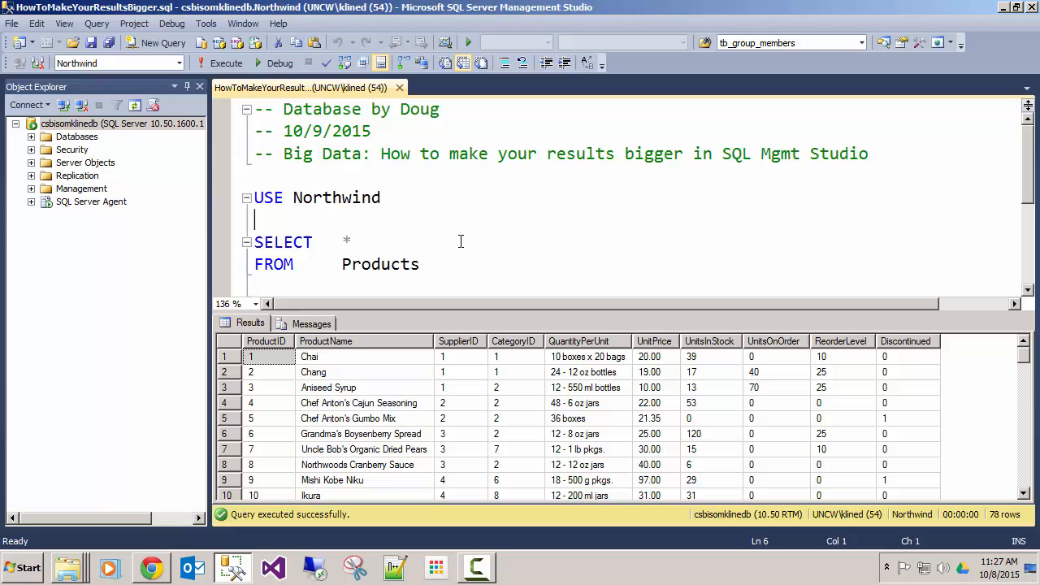
{"action": "scroll", "scroll_direction": "down", "scroll_amount": 3}
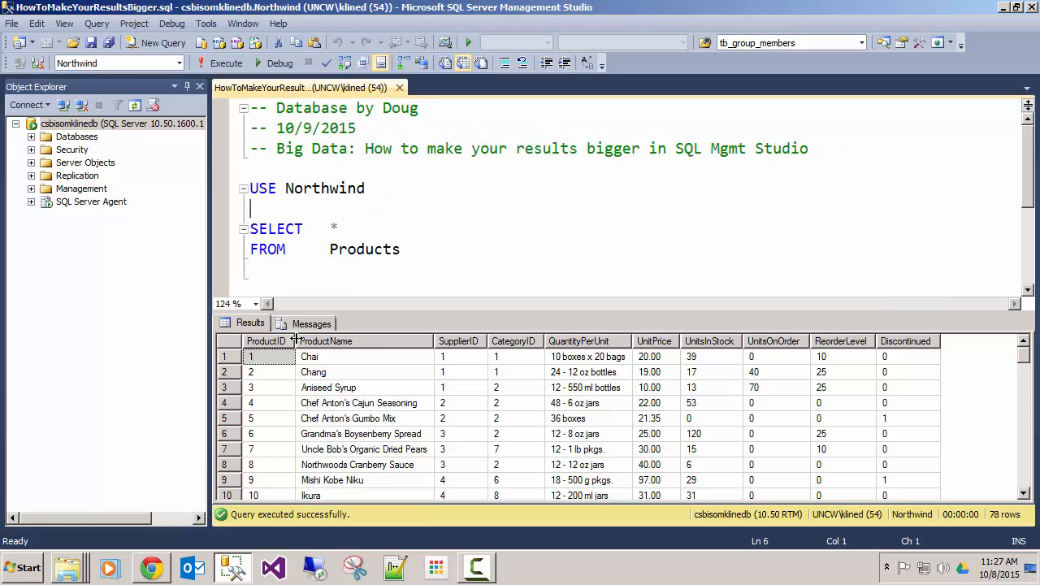
View the query's Messages output, then return to the Products results grid.
{"action": "left_click", "coordinate": [312, 322]}
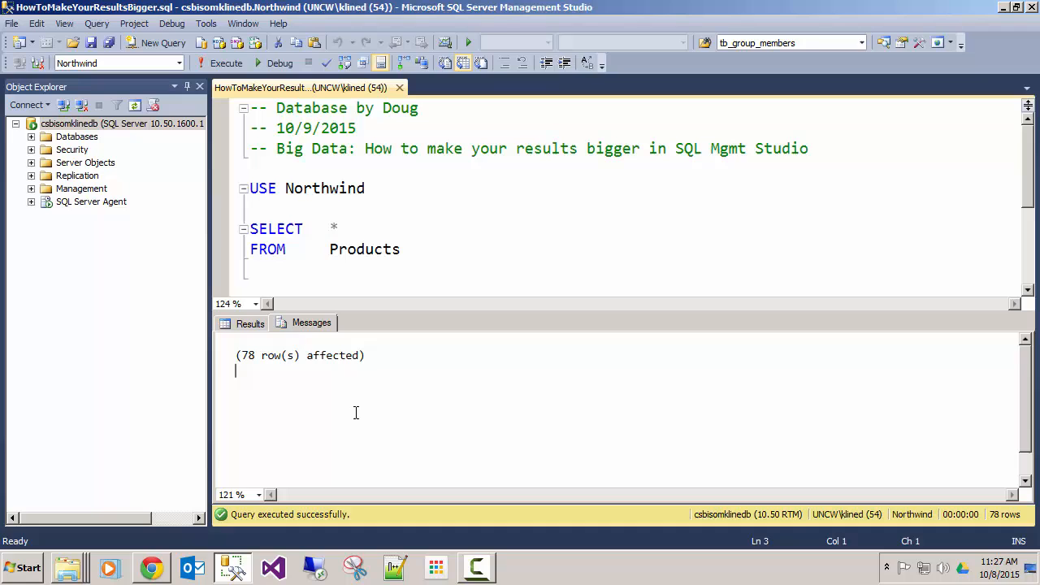
{"action": "left_click", "coordinate": [251, 322]}
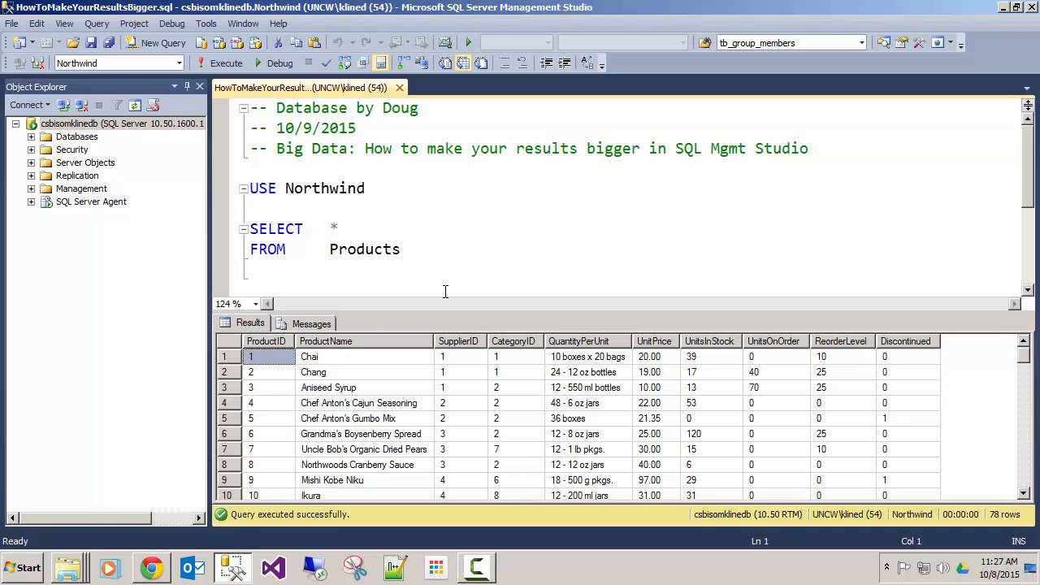
{"action": "mouse_move", "coordinate": [447, 416]}
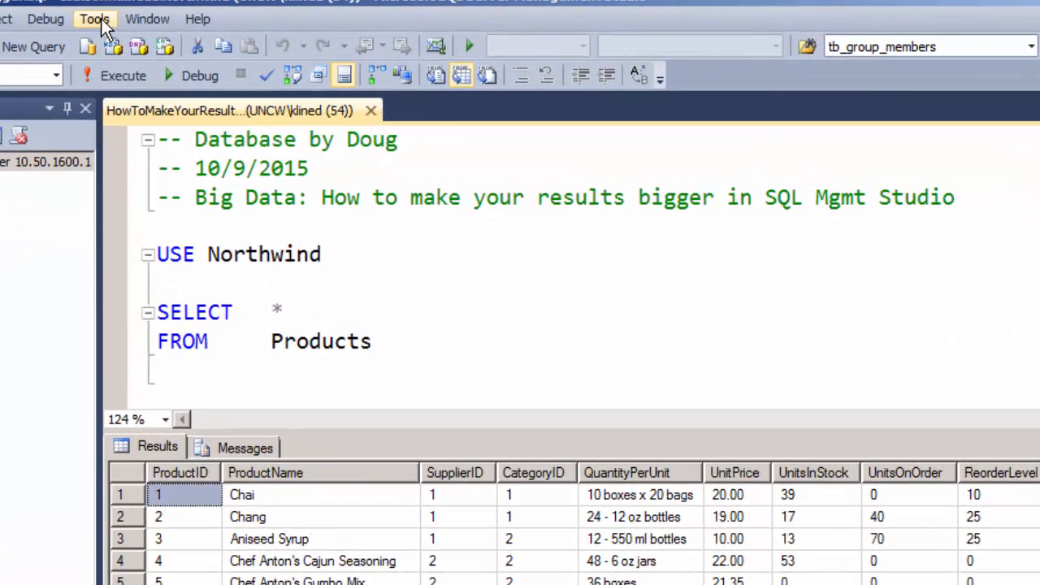
In Tools > Options > Environment > Fonts and Colors, expand the 'Show settings for' list.
{"action": "left_click", "coordinate": [95, 20]}
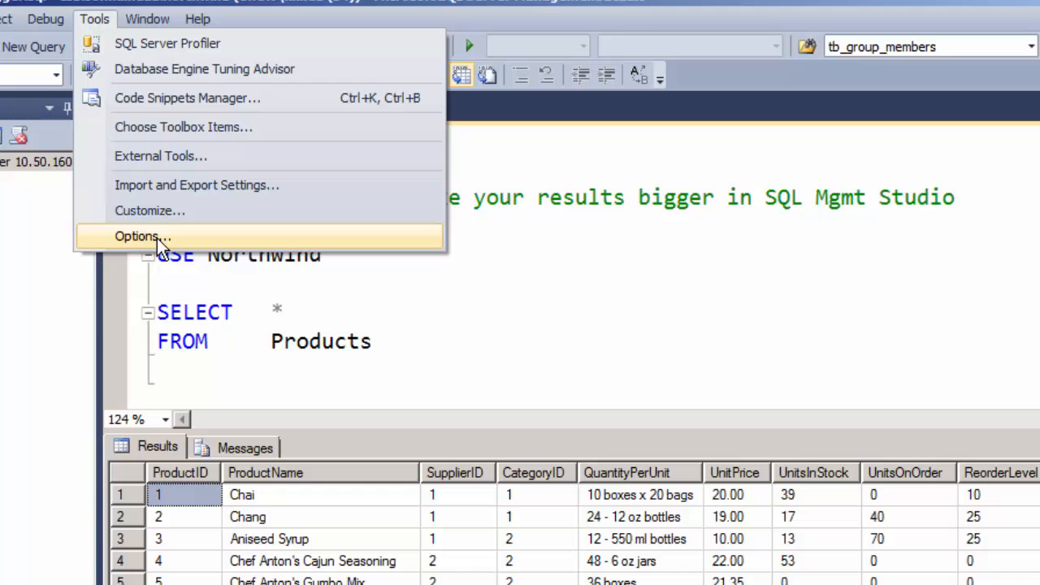
{"action": "left_click", "coordinate": [143, 236]}
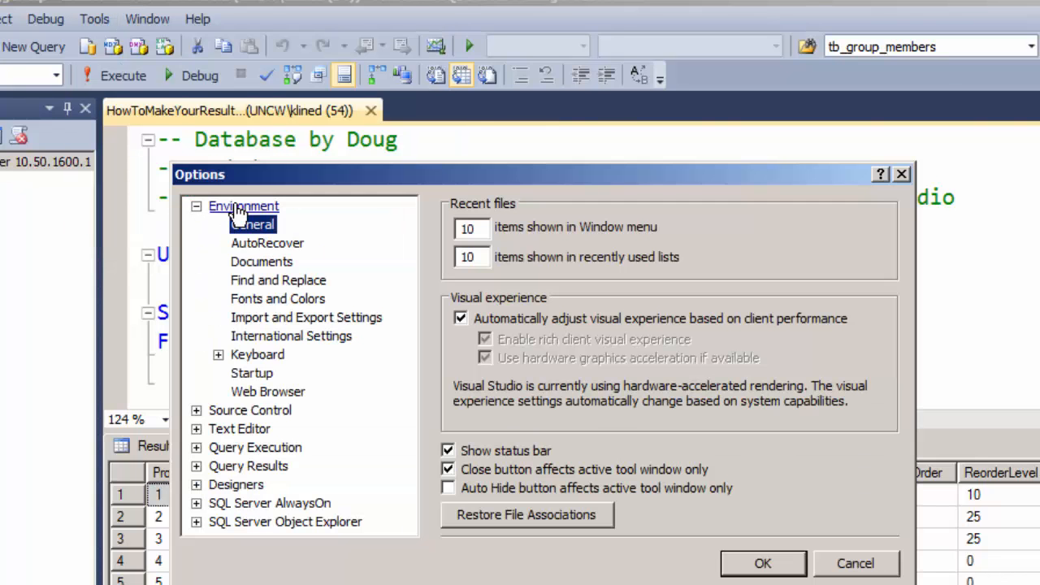
{"action": "left_click", "coordinate": [278, 299]}
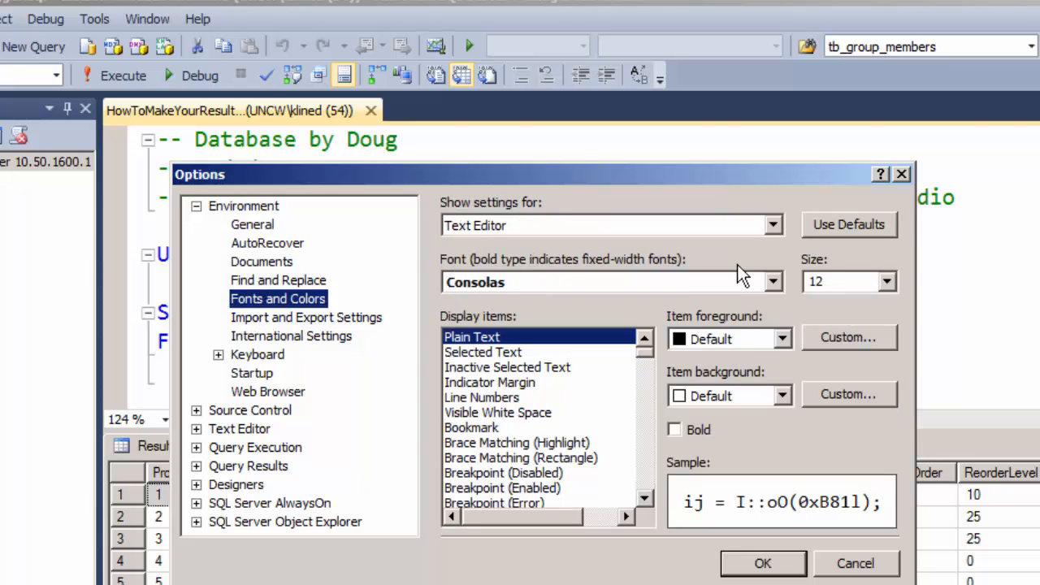
{"action": "left_click", "coordinate": [770, 225]}
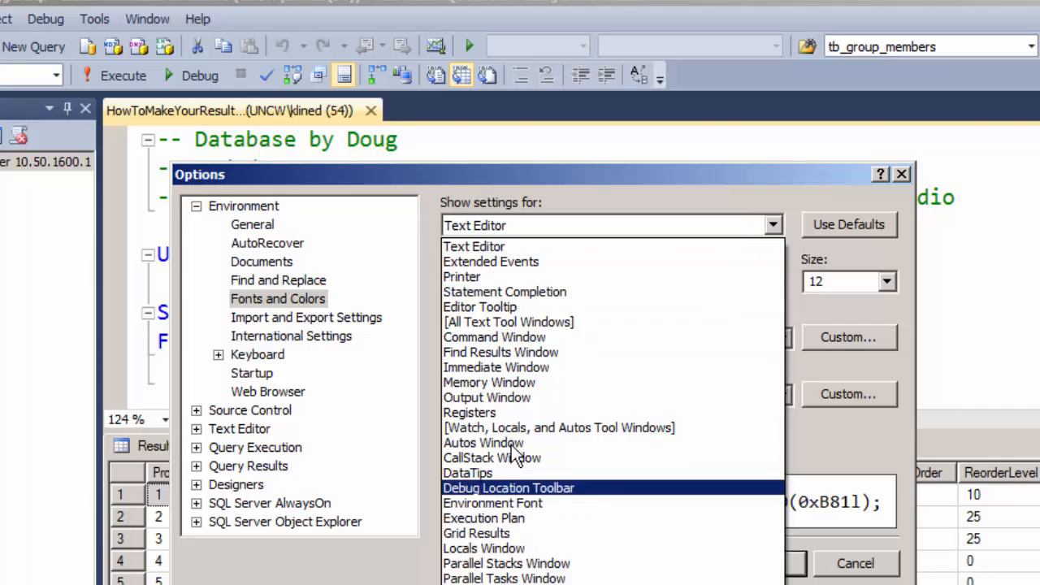
{"action": "left_click", "coordinate": [477, 533]}
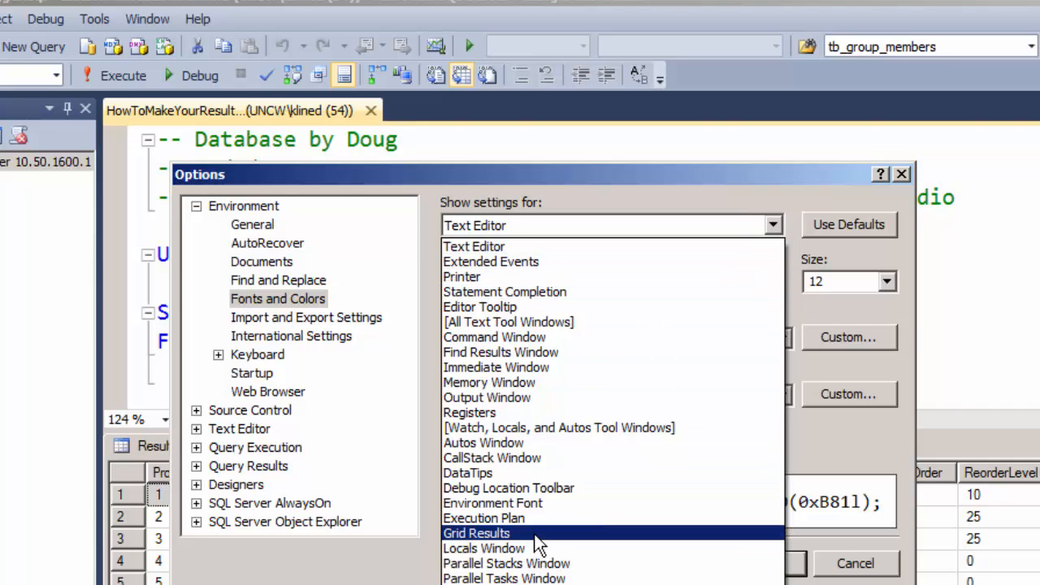
Set Grid Results to font size 14 and confirm the Options dialog with OK.
{"action": "left_click", "coordinate": [477, 534]}
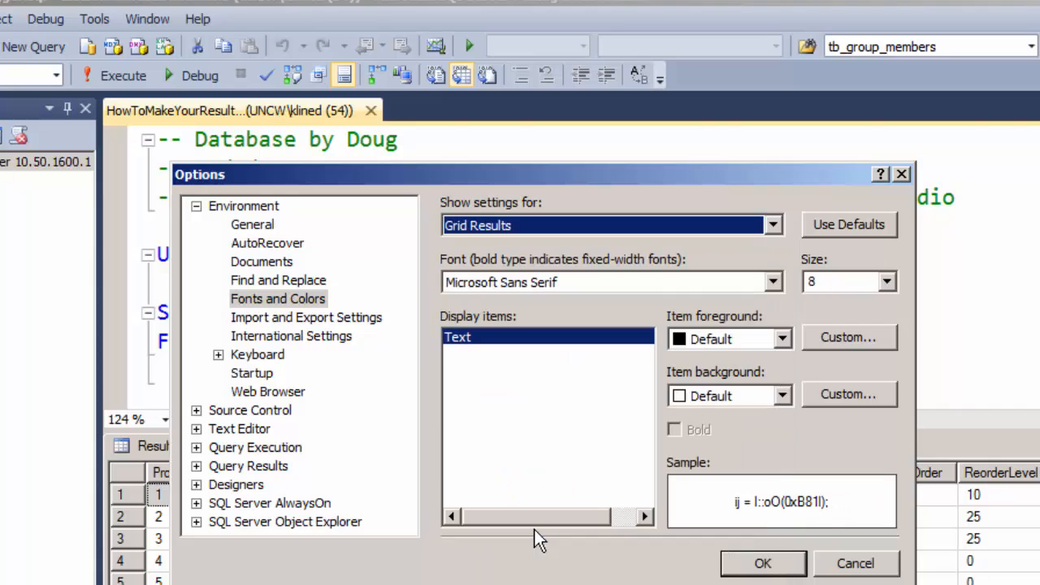
{"action": "mouse_move", "coordinate": [859, 329]}
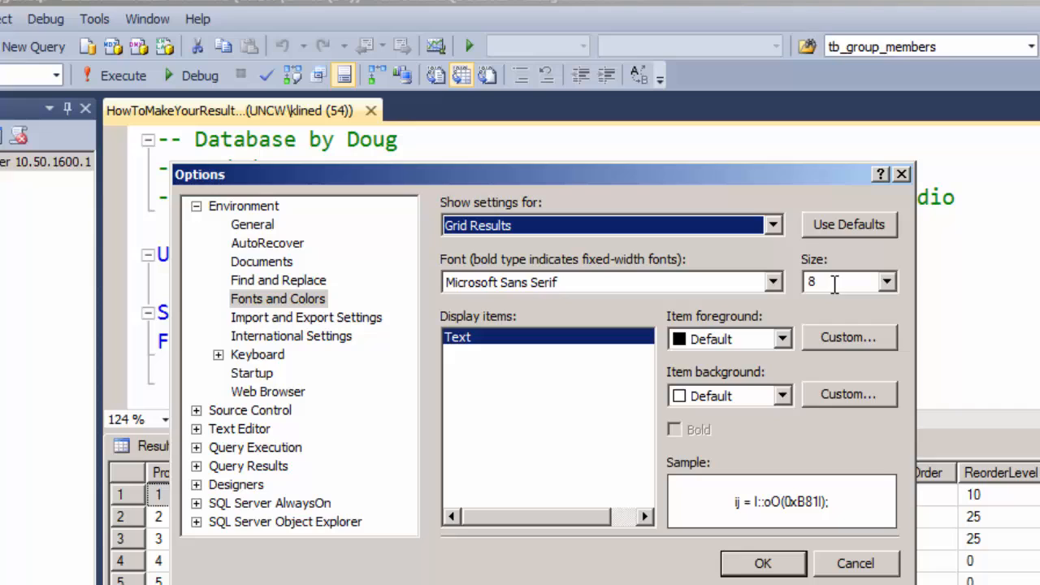
{"action": "left_click", "coordinate": [886, 281]}
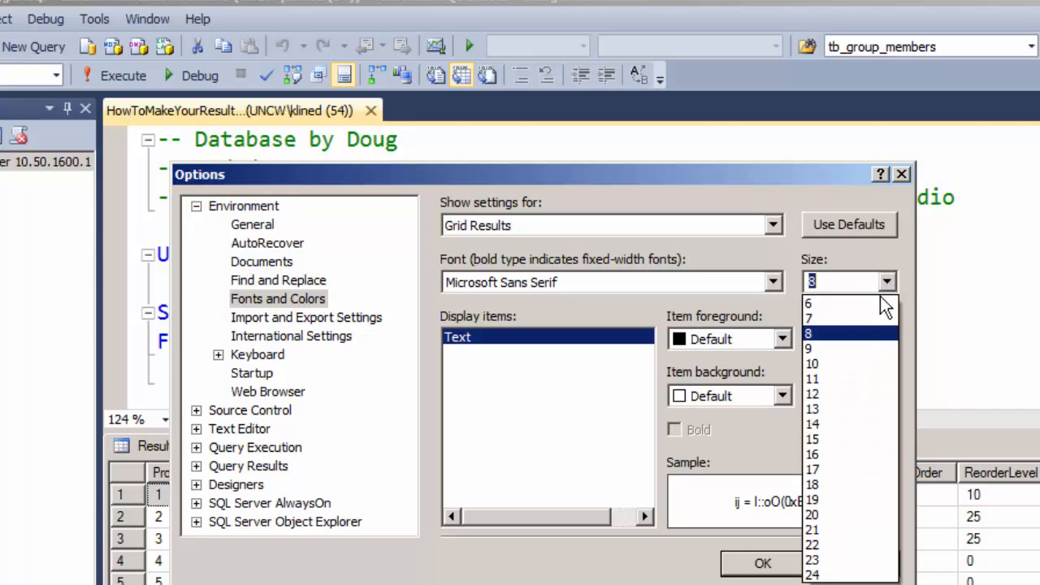
{"action": "mouse_move", "coordinate": [813, 423]}
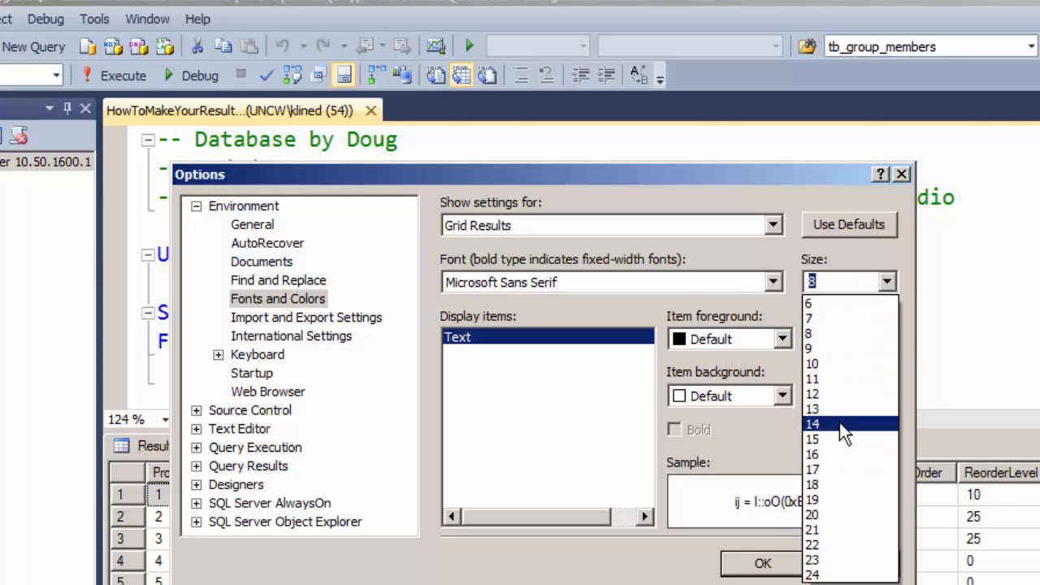
{"action": "left_click", "coordinate": [812, 423]}
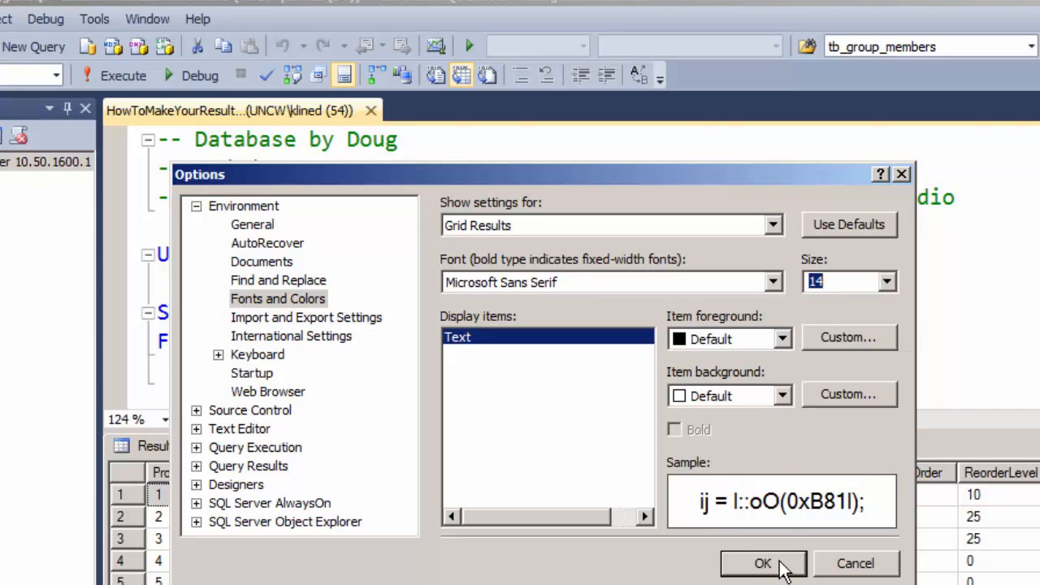
{"action": "left_click", "coordinate": [762, 563]}
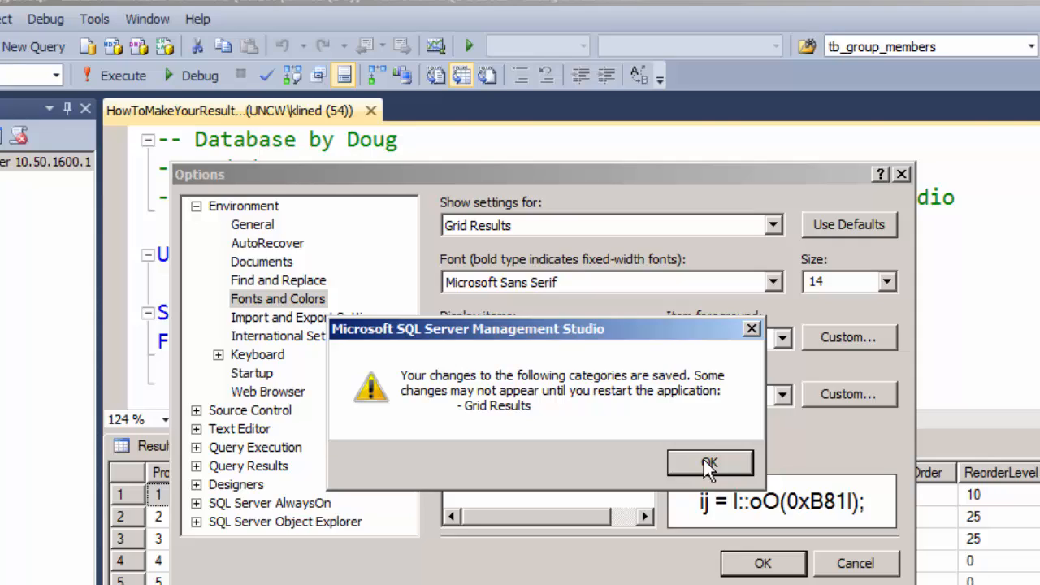
Dismiss the restart-required notice and close SSMS so the grid font change applies.
{"action": "left_click", "coordinate": [709, 463]}
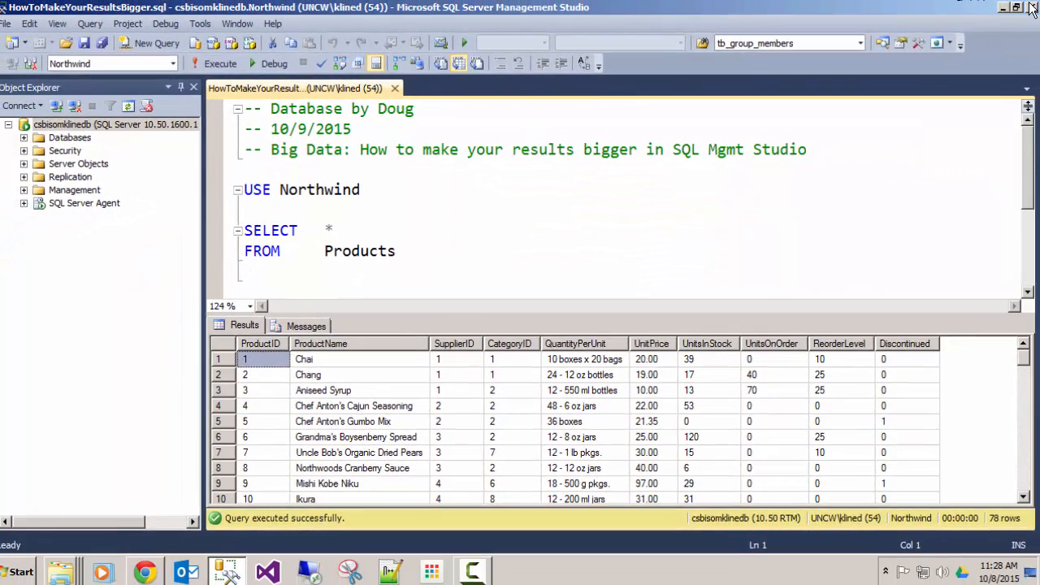
{"action": "left_click", "coordinate": [1002, 7]}
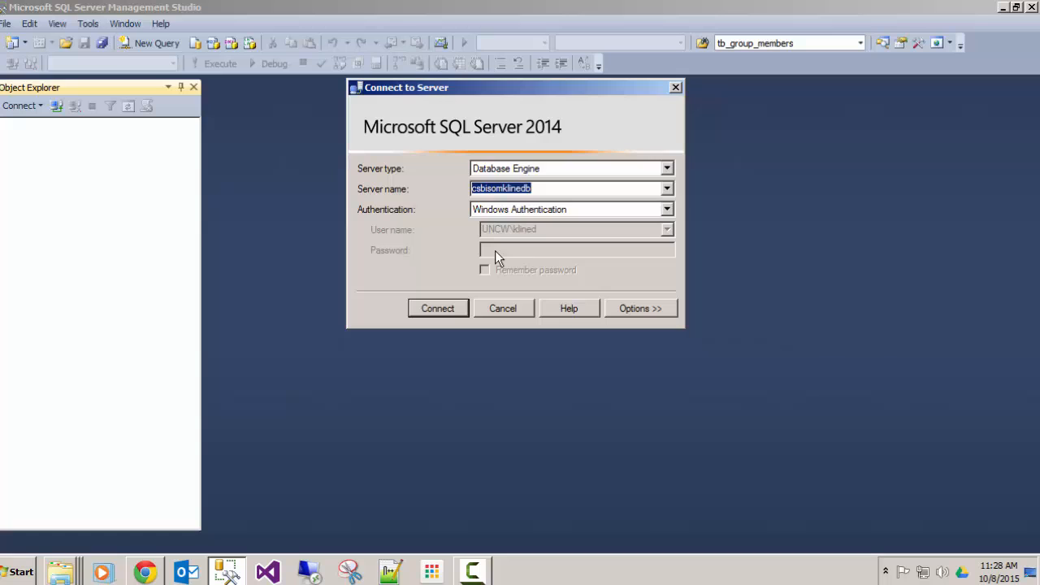
Connect with Windows Authentication and reopen HowToMakeYourResultsBigger.sql via File > Open > File.
{"action": "left_click", "coordinate": [438, 309]}
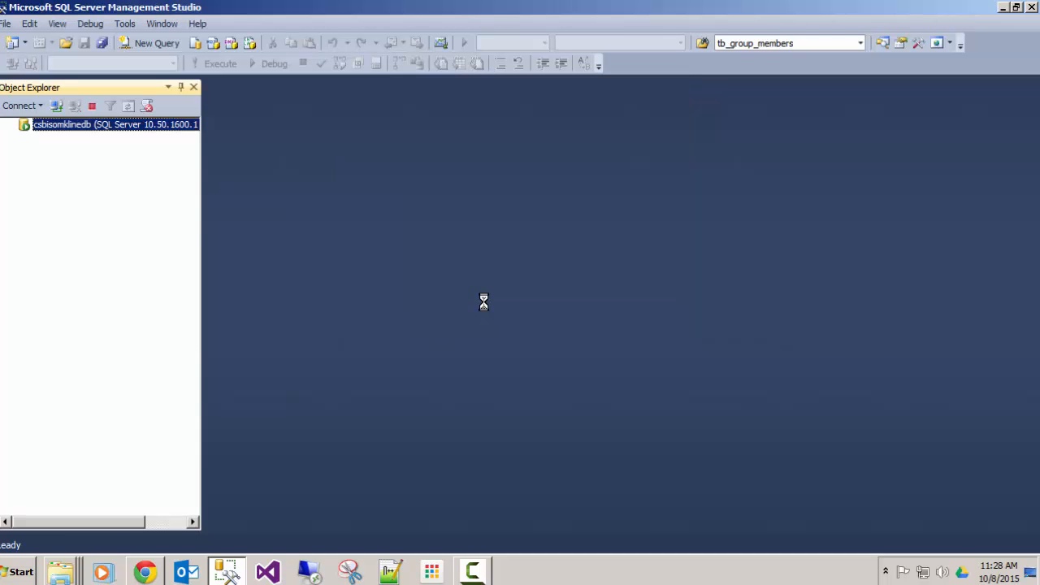
{"action": "left_click", "coordinate": [7, 23]}
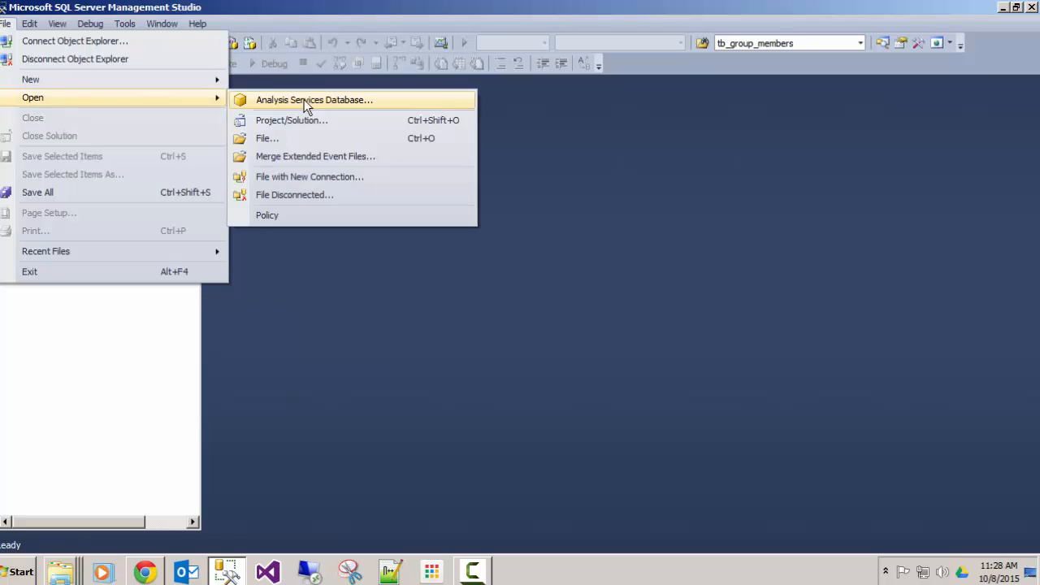
{"action": "left_click", "coordinate": [267, 139]}
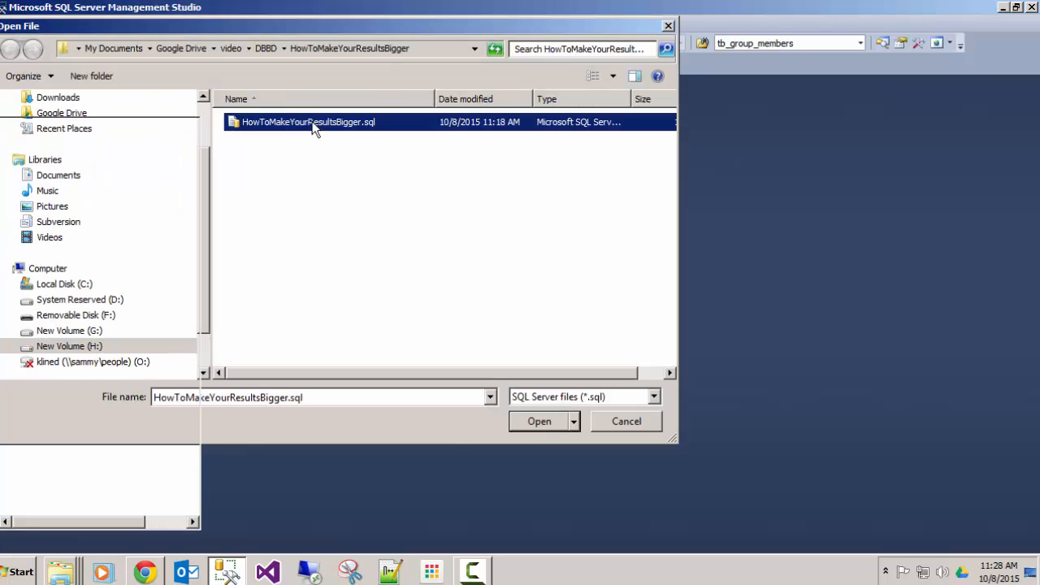
{"action": "left_click", "coordinate": [540, 421]}
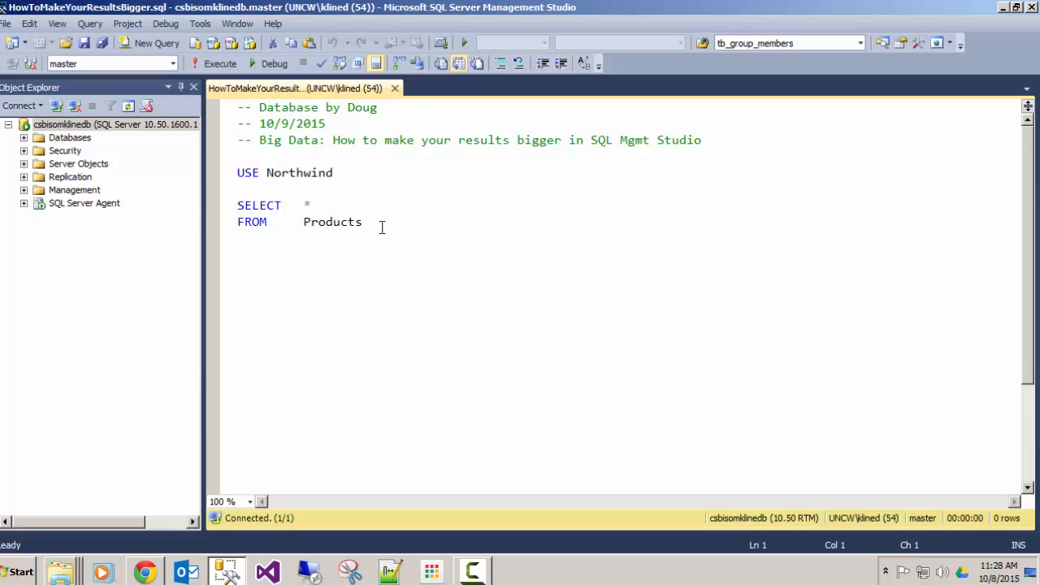
Execute SELECT * FROM Products to show results in the 14-point grid font.
{"action": "left_click", "coordinate": [220, 63]}
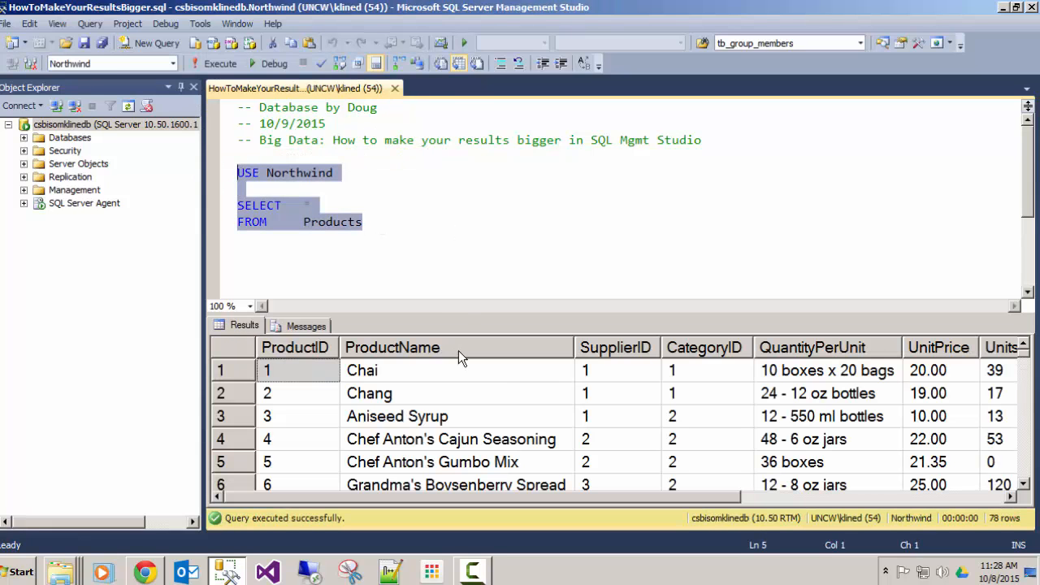
{"action": "mouse_move", "coordinate": [469, 395]}
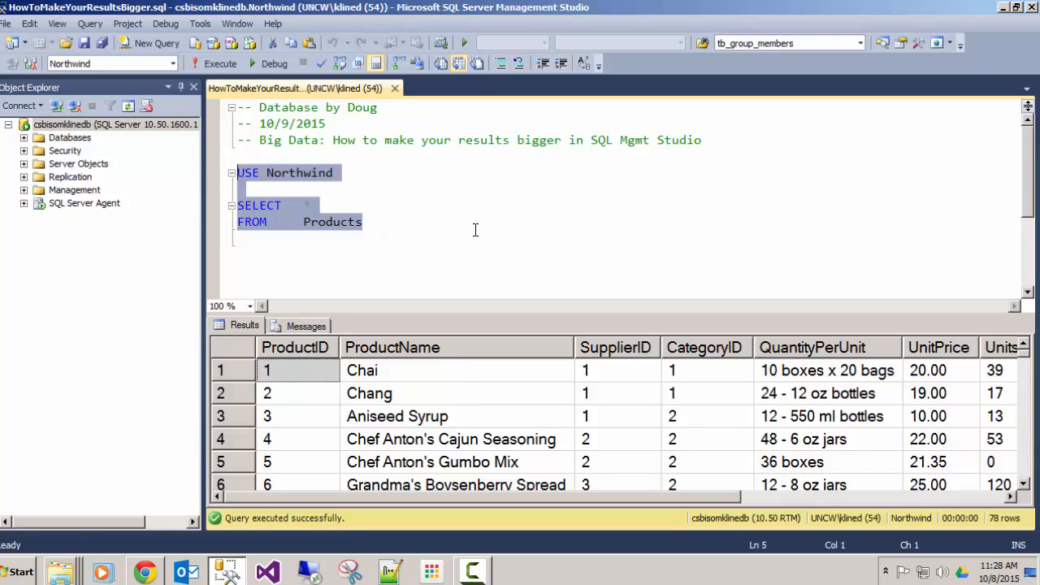
{"action": "mouse_move", "coordinate": [491, 231]}
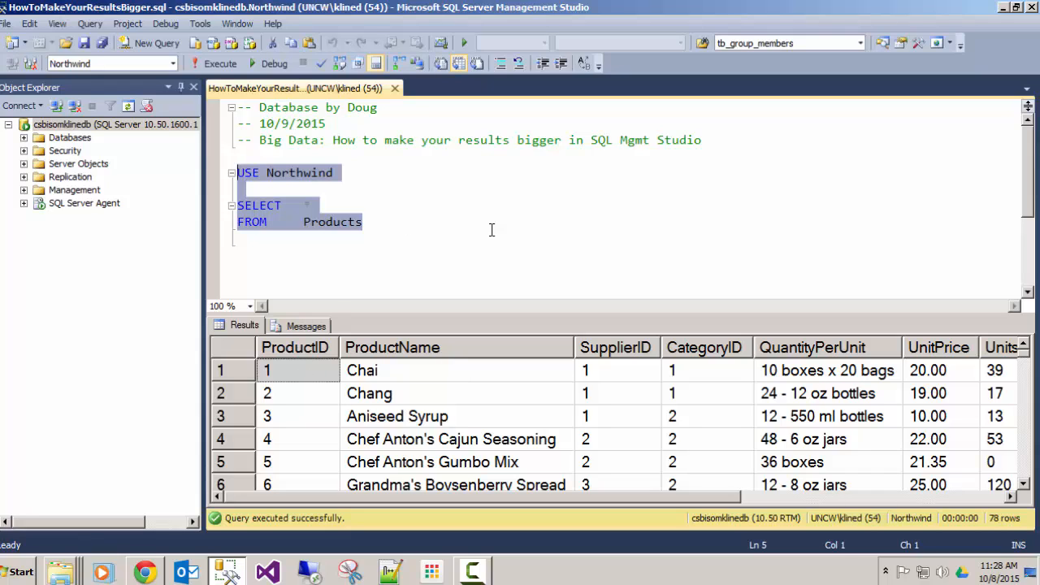